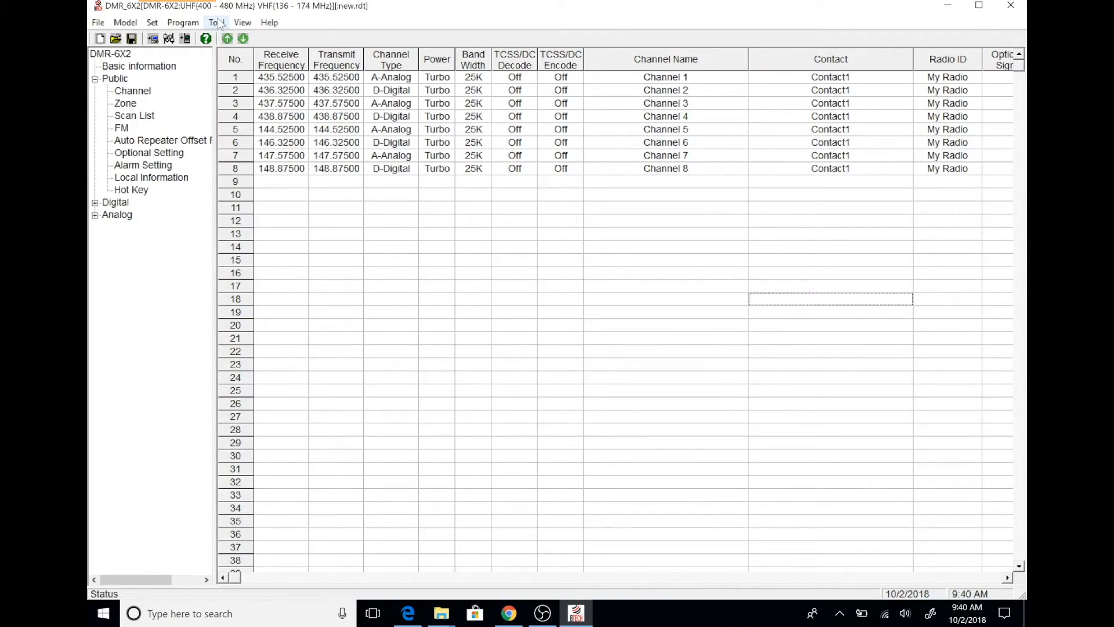
- Bring up the Firmware Upgrade tool from the Tool menu and browse for an update file
{"action": "left_click", "coordinate": [216, 22]}
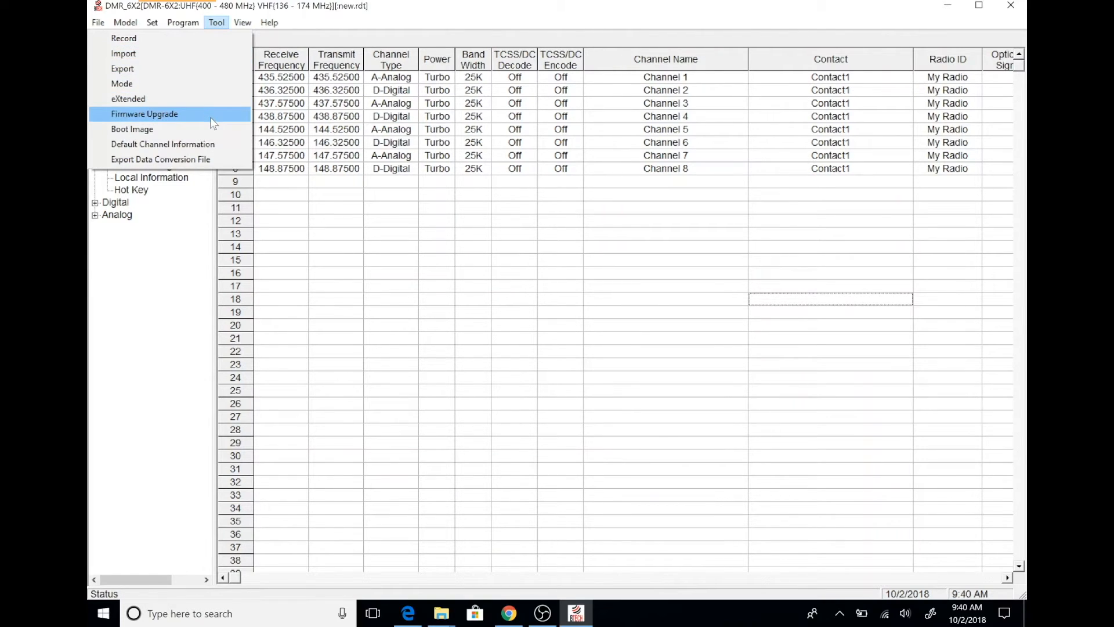
{"action": "left_click", "coordinate": [143, 114]}
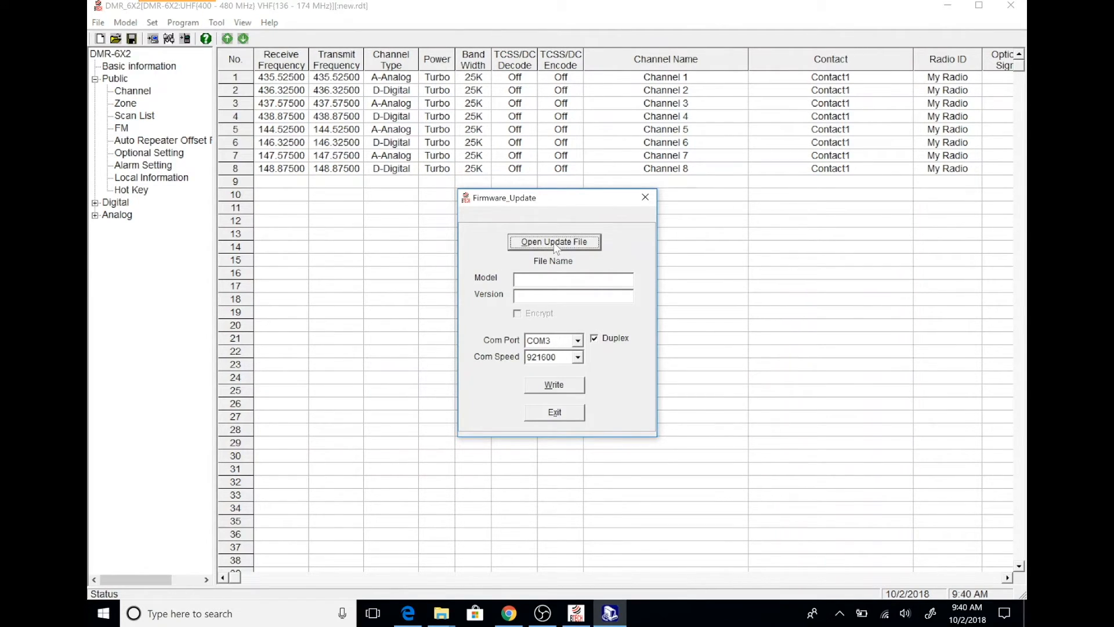
{"action": "left_click", "coordinate": [553, 241]}
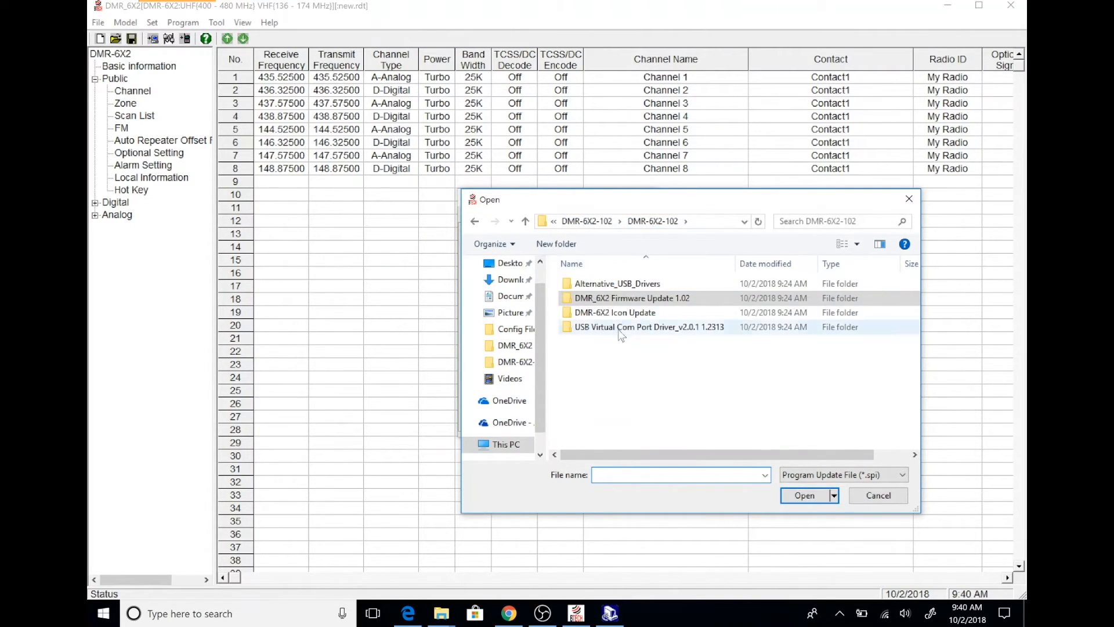
- Select DMR_6X2_PIC_V1.01.spi inside the DMR-6X2 Icon Update folder
{"action": "left_click", "coordinate": [615, 312]}
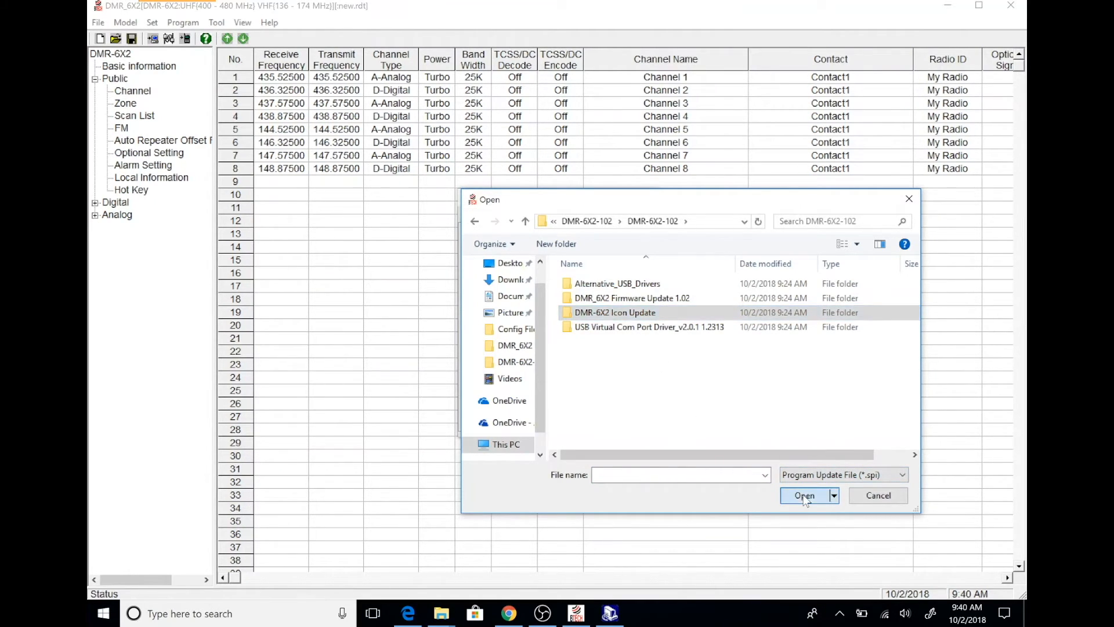
{"action": "double_click", "coordinate": [615, 312]}
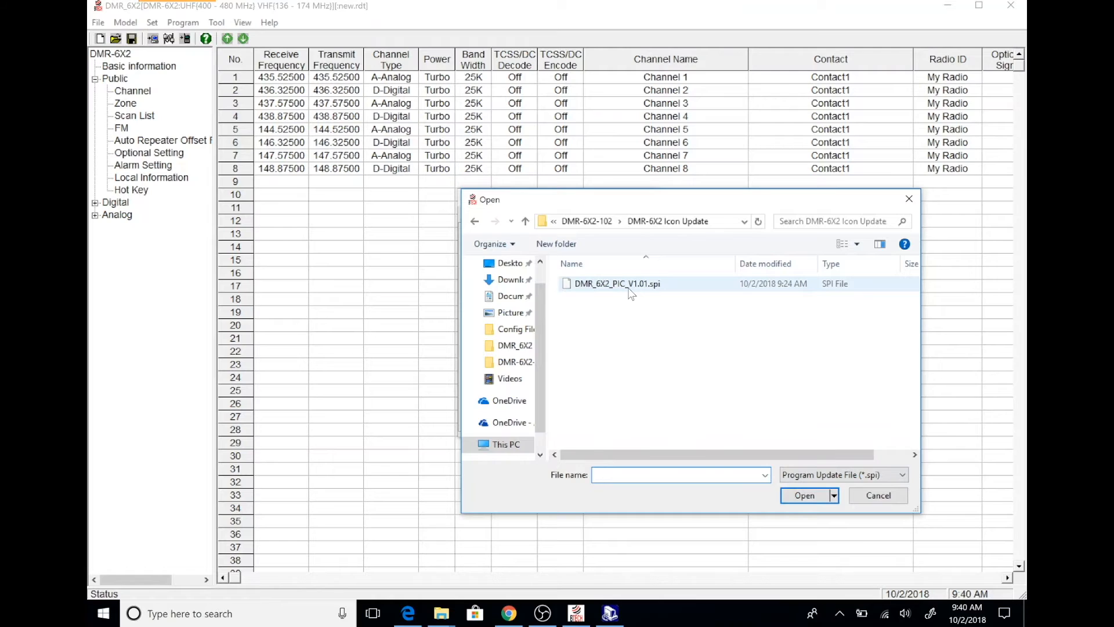
{"action": "left_click", "coordinate": [616, 283]}
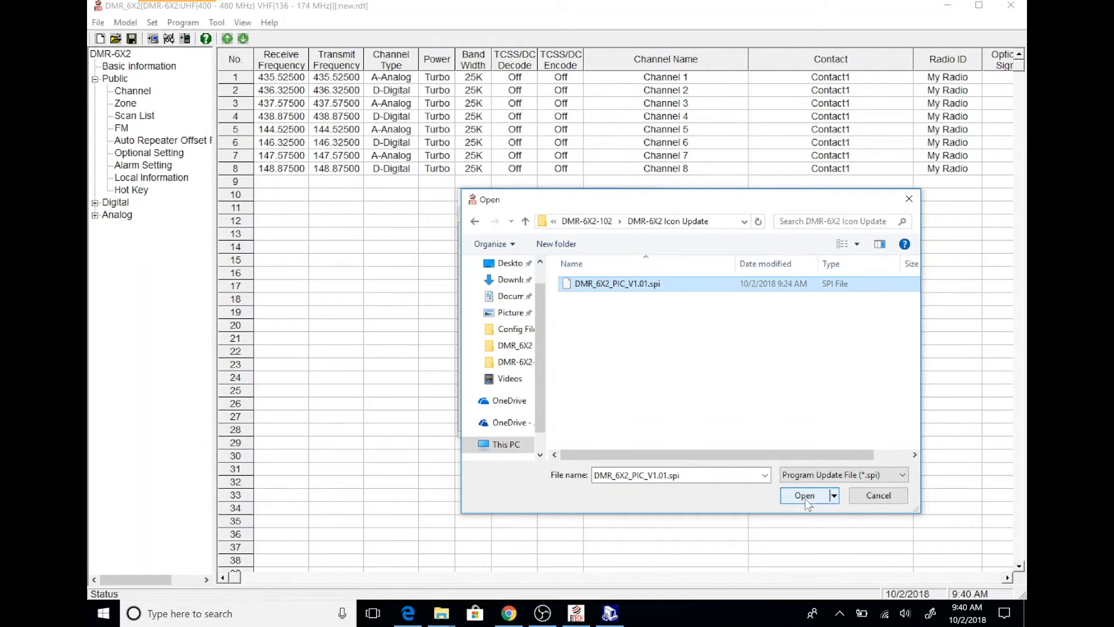
- Load the icon update file and write it to the radio, confirming the prompts
{"action": "left_click", "coordinate": [803, 495]}
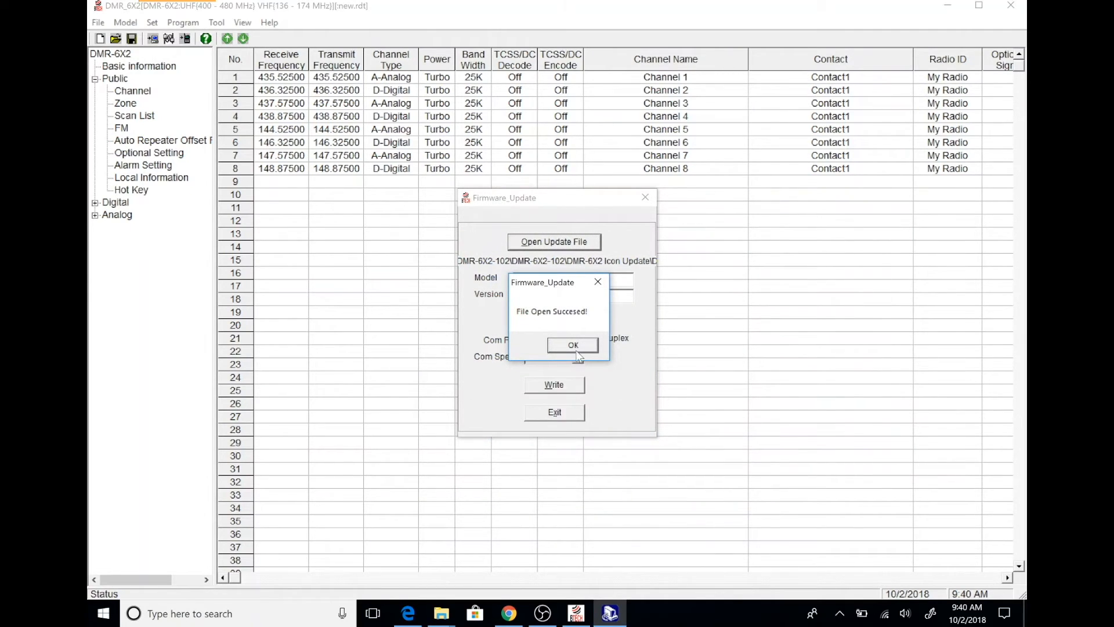
{"action": "left_click", "coordinate": [572, 345]}
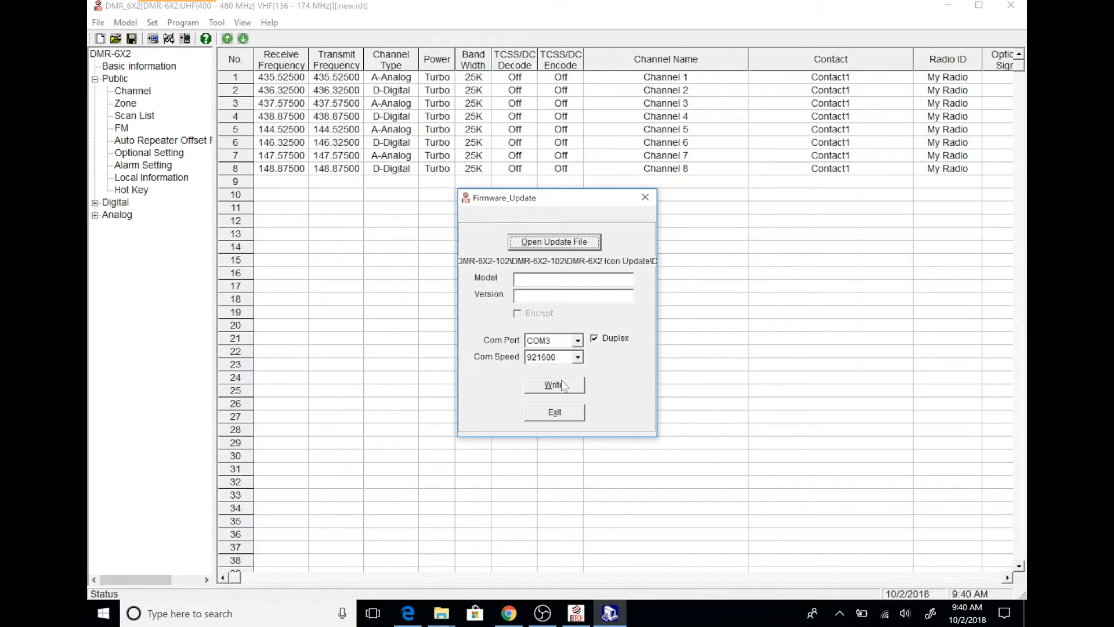
{"action": "left_click", "coordinate": [555, 384]}
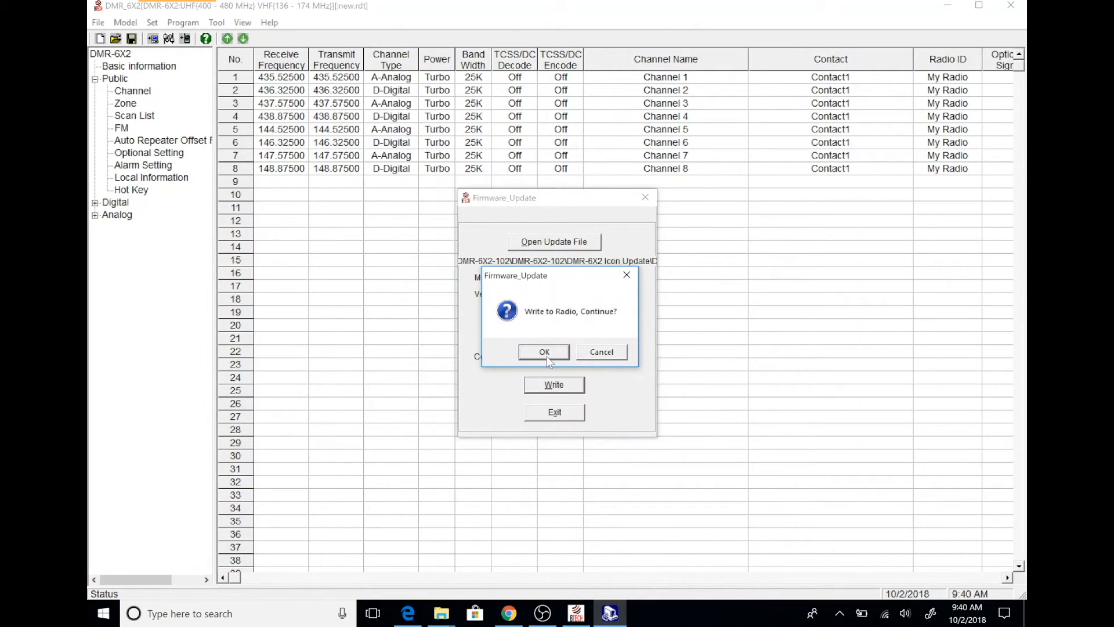
{"action": "left_click", "coordinate": [543, 352]}
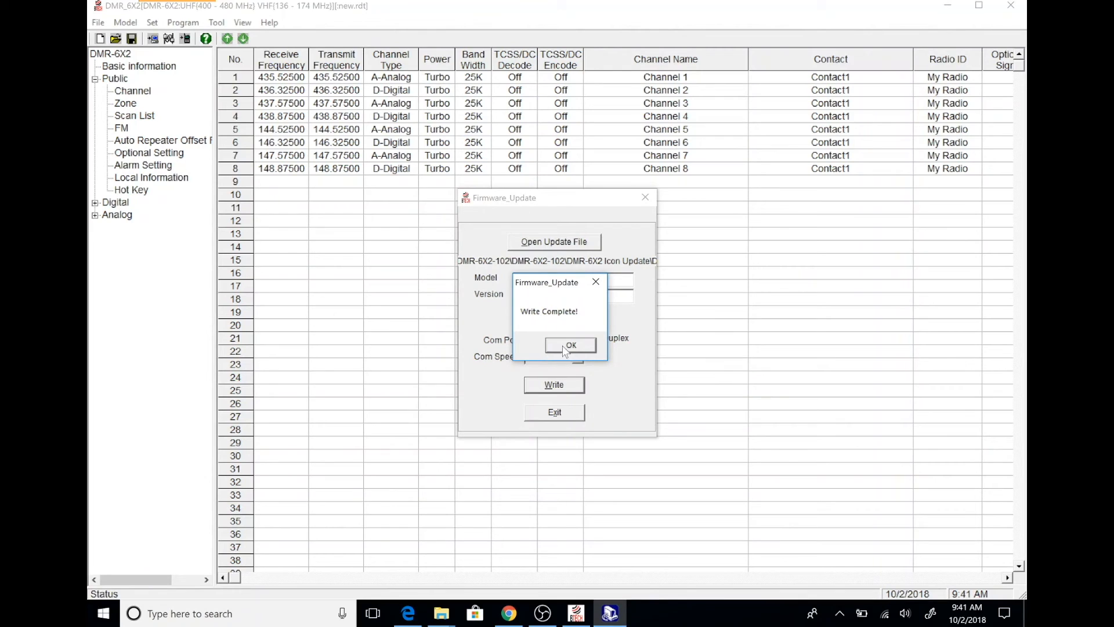
- Acknowledge Write Complete and exit the update tool back to the channel table
{"action": "left_click", "coordinate": [569, 344]}
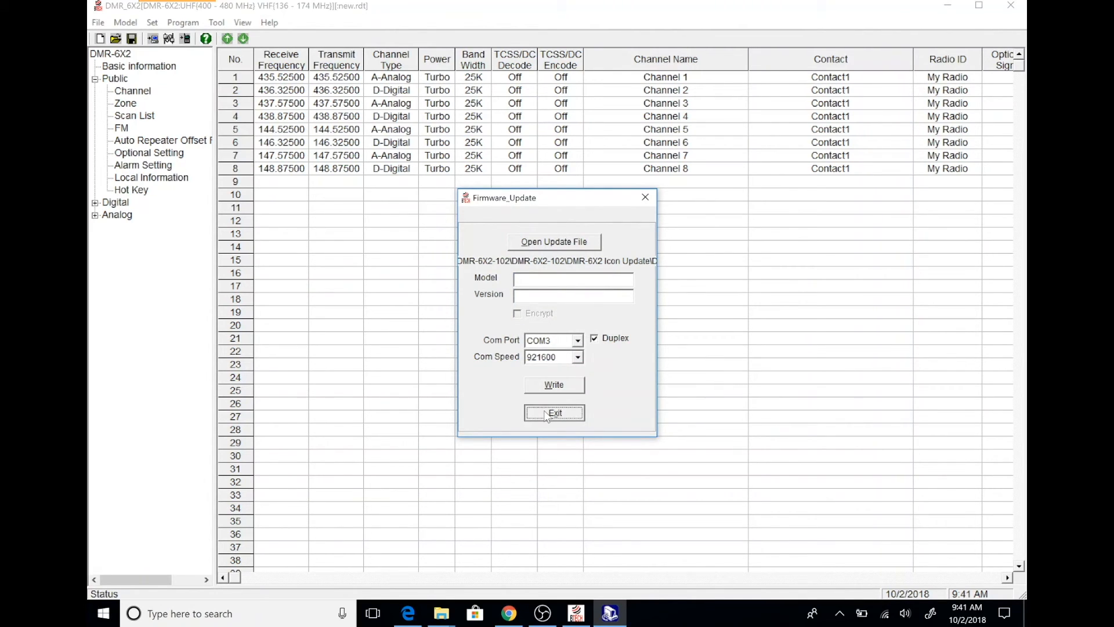
{"action": "left_click", "coordinate": [555, 413]}
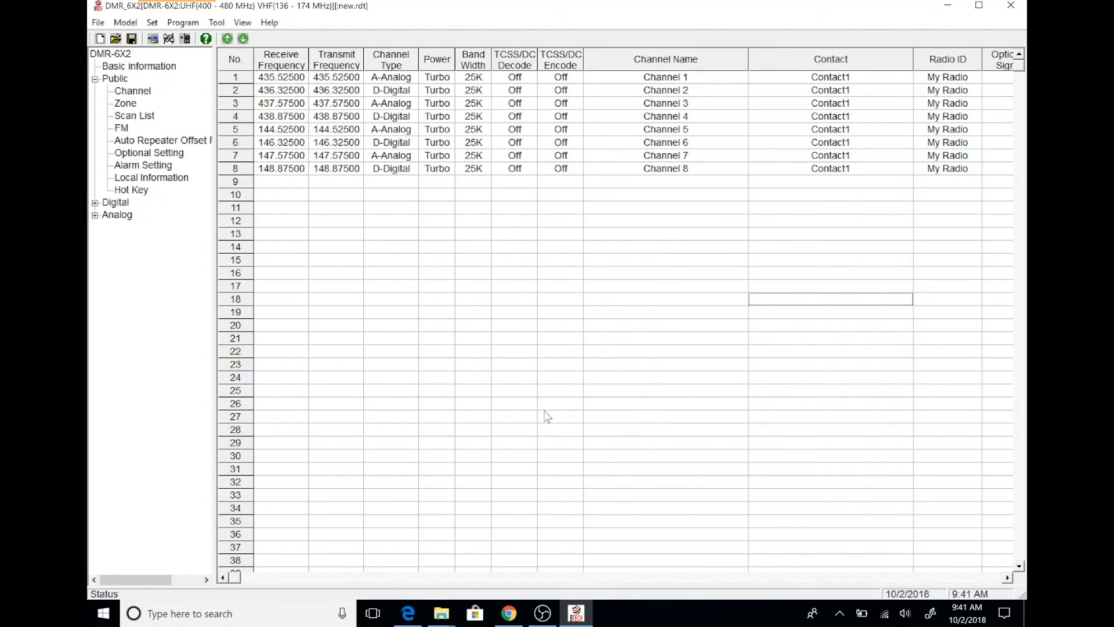